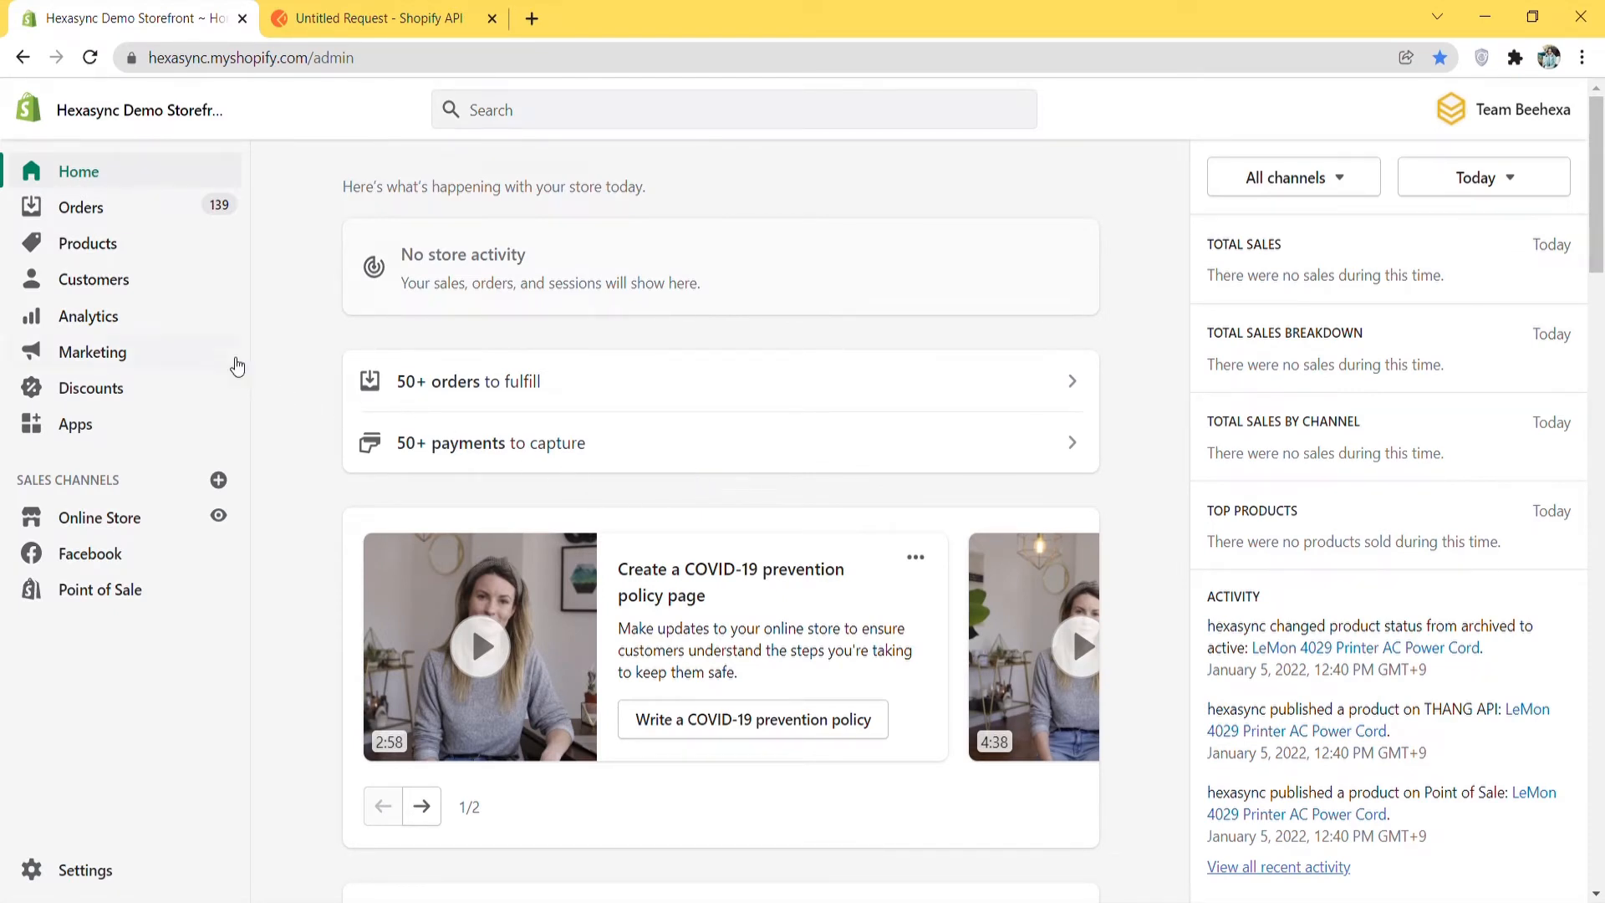
pyautogui.click(80, 208)
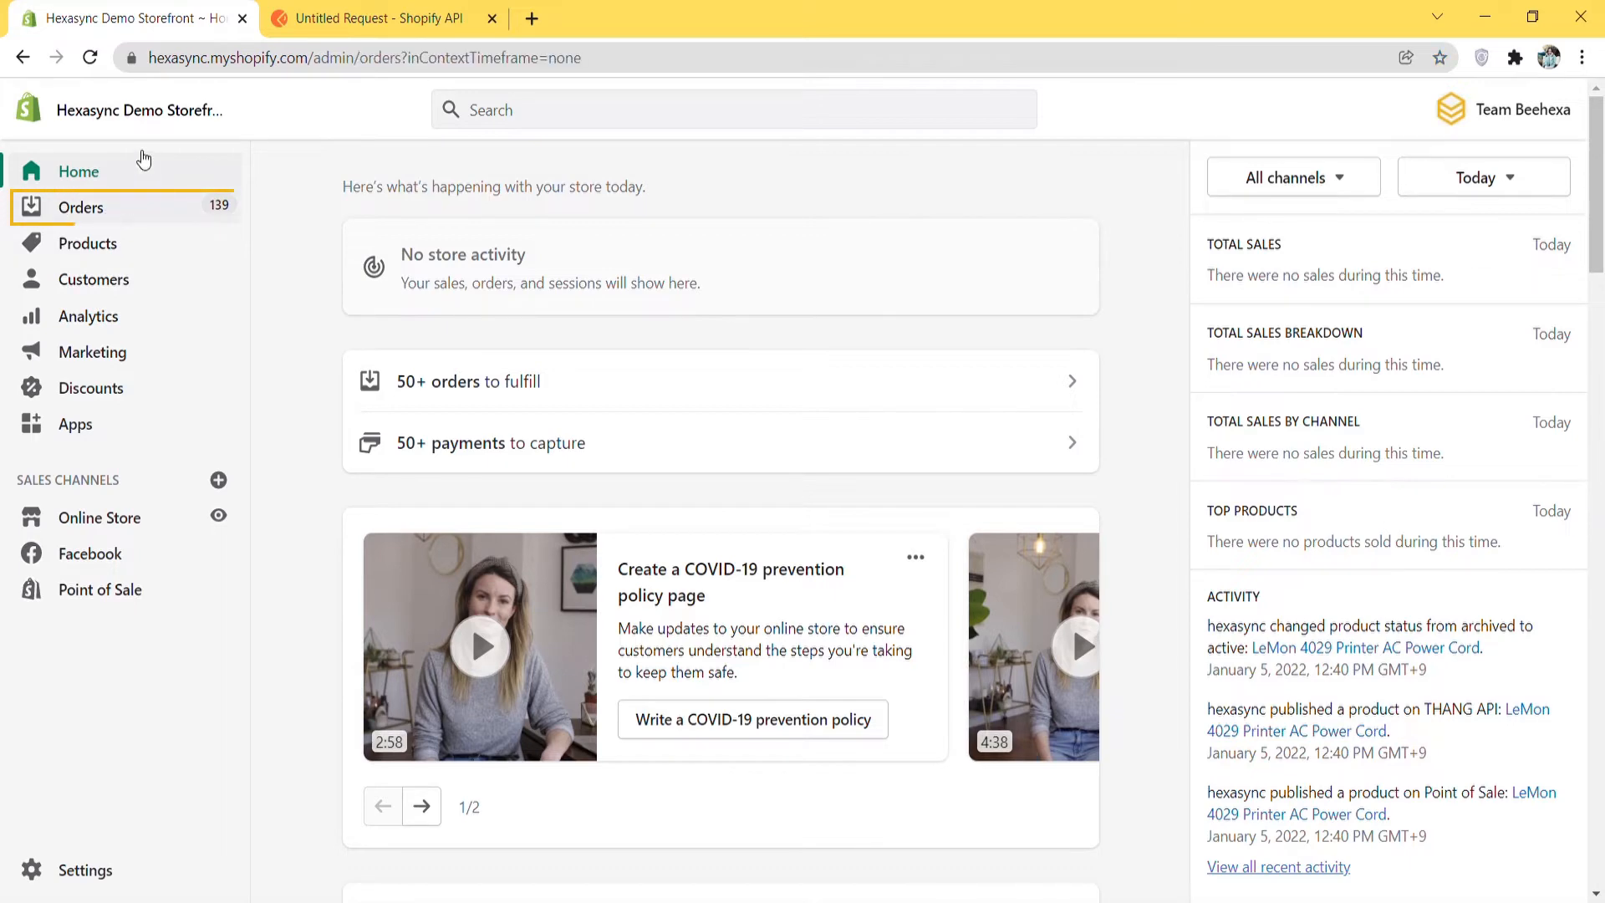
pyautogui.click(80, 207)
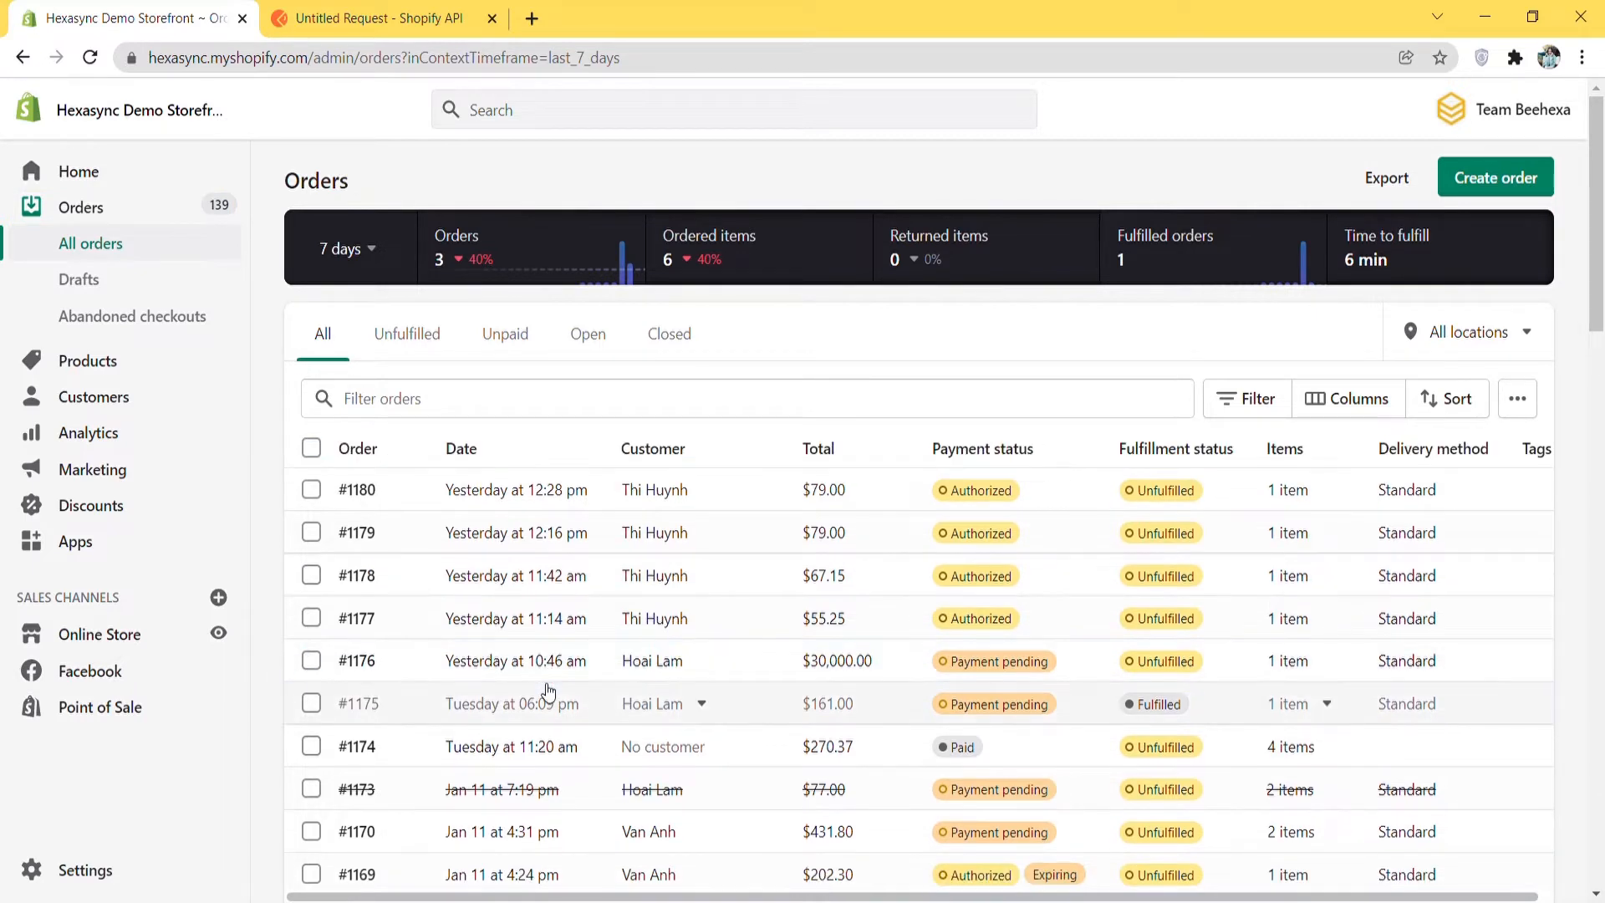
pyautogui.click(517, 660)
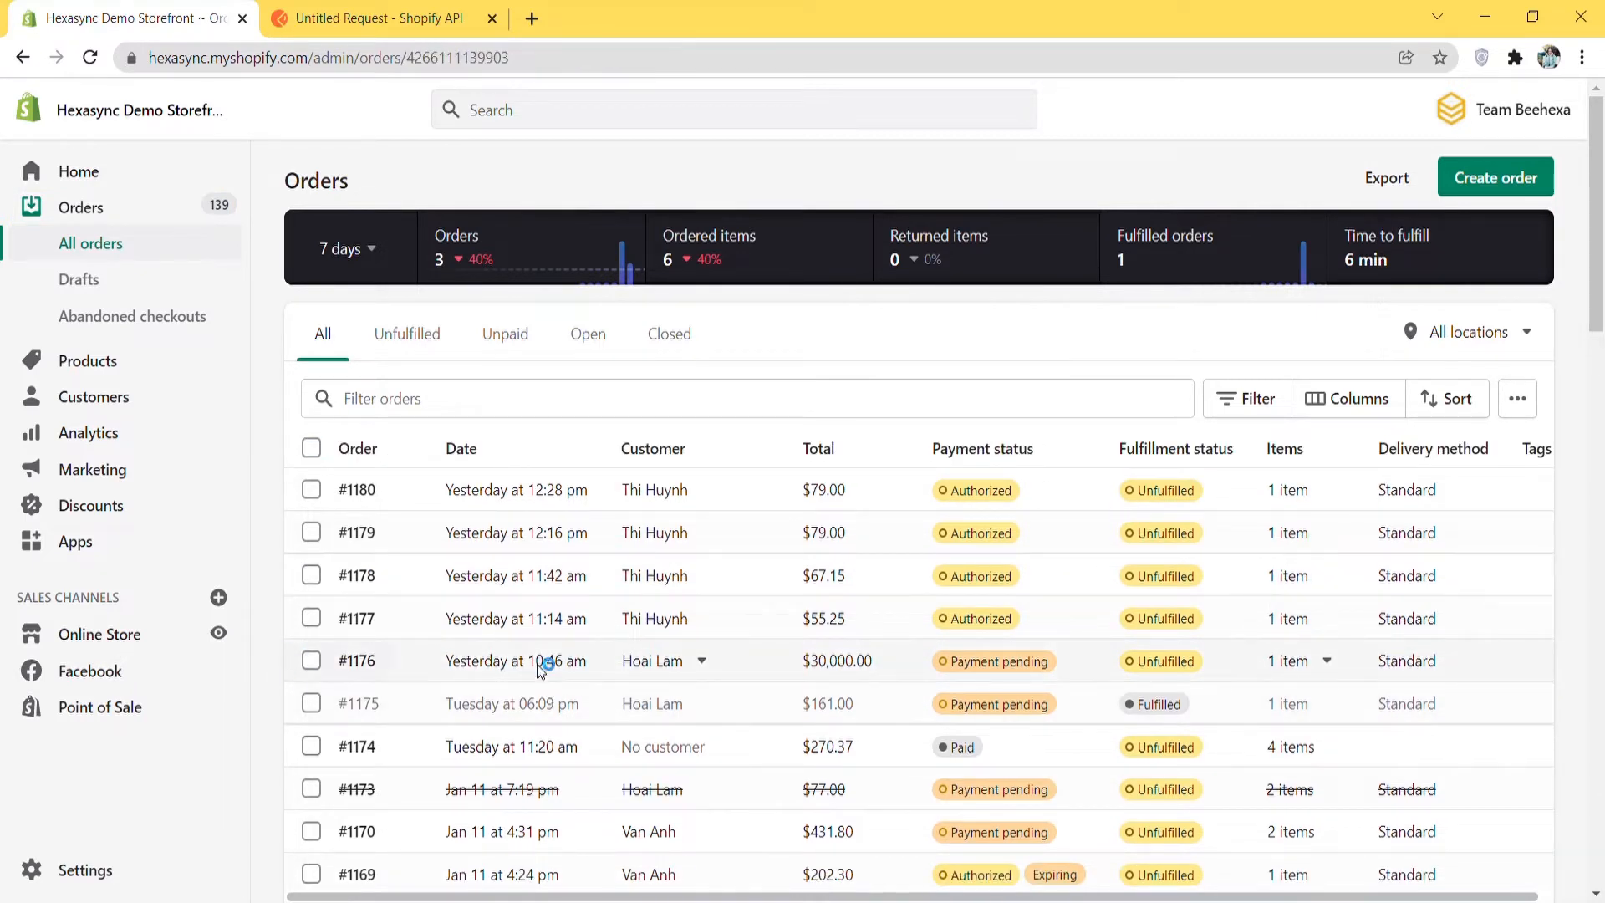
pyautogui.click(356, 661)
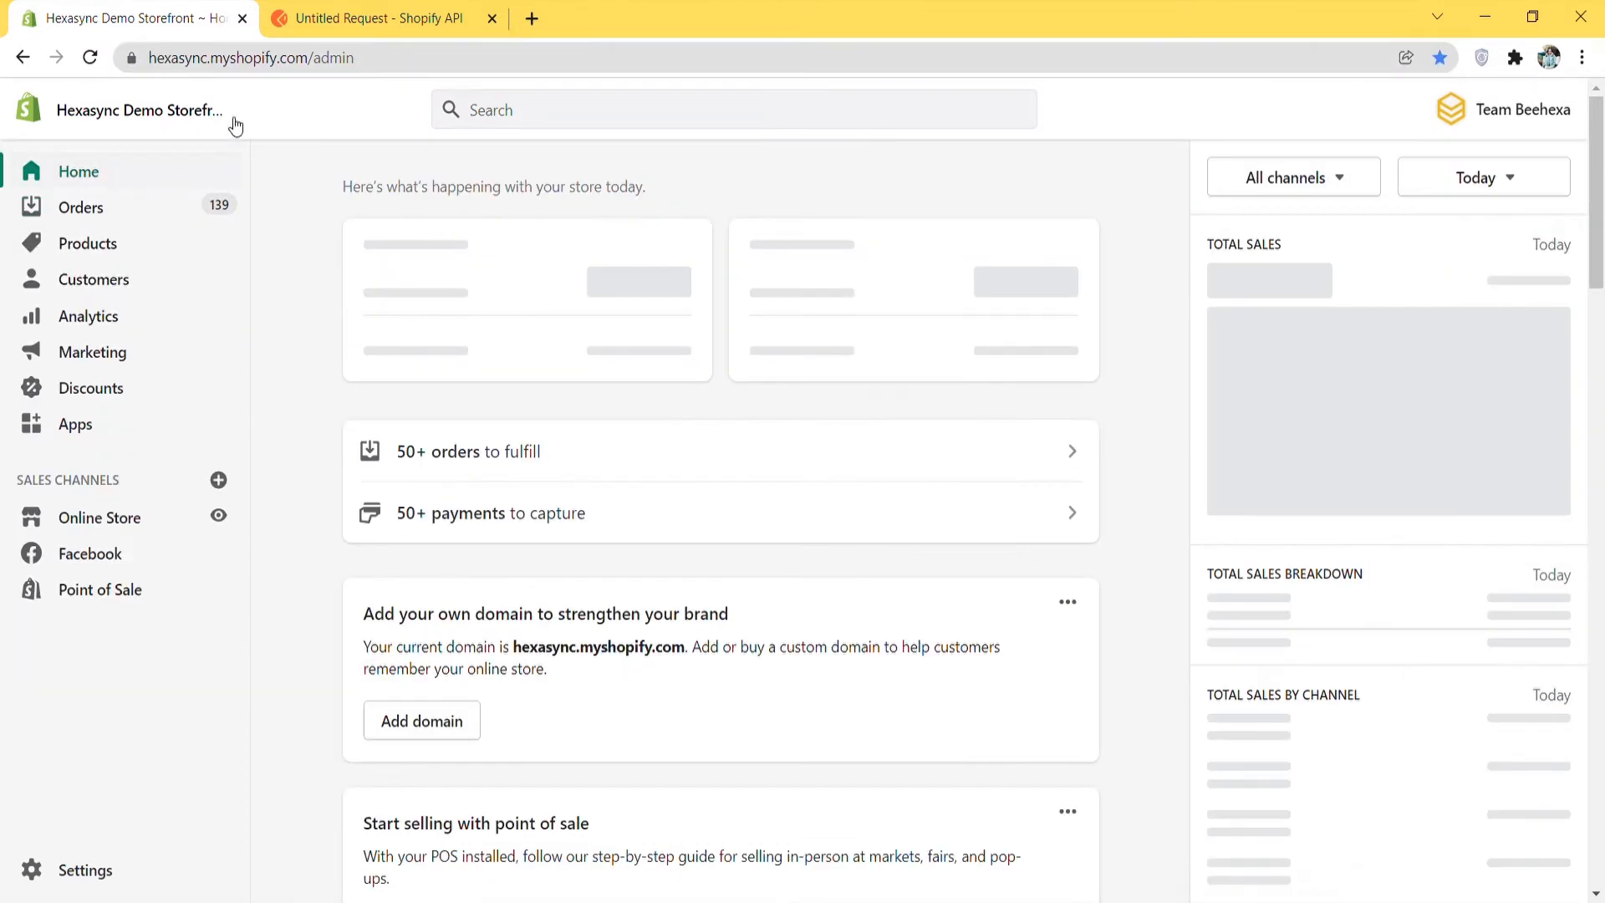
pyautogui.click(379, 19)
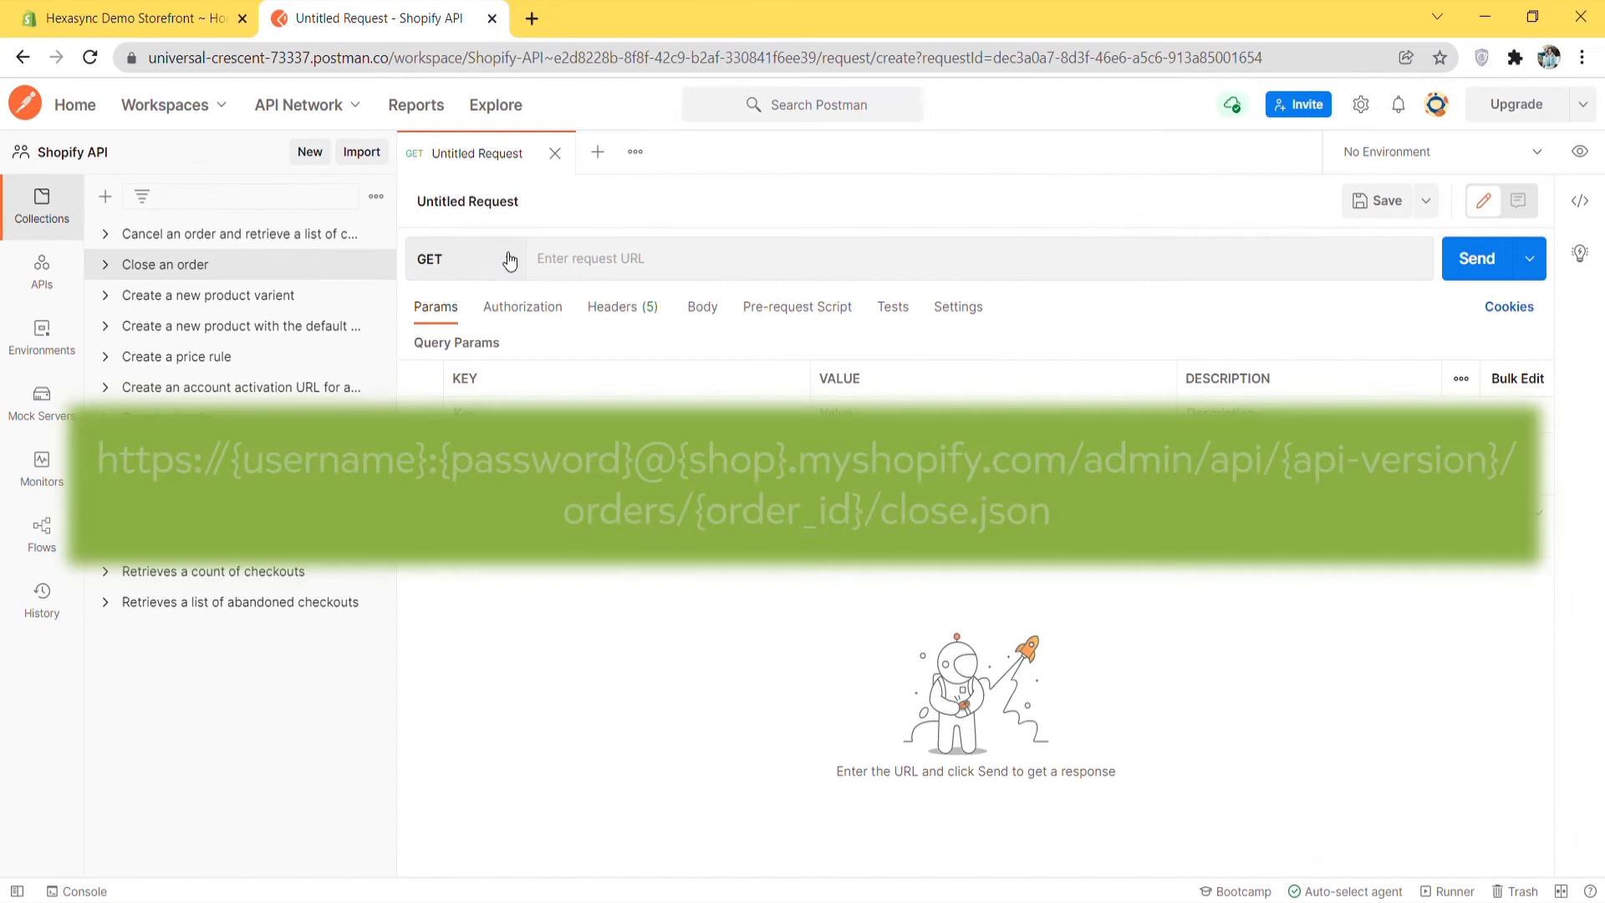
pyautogui.click(466, 258)
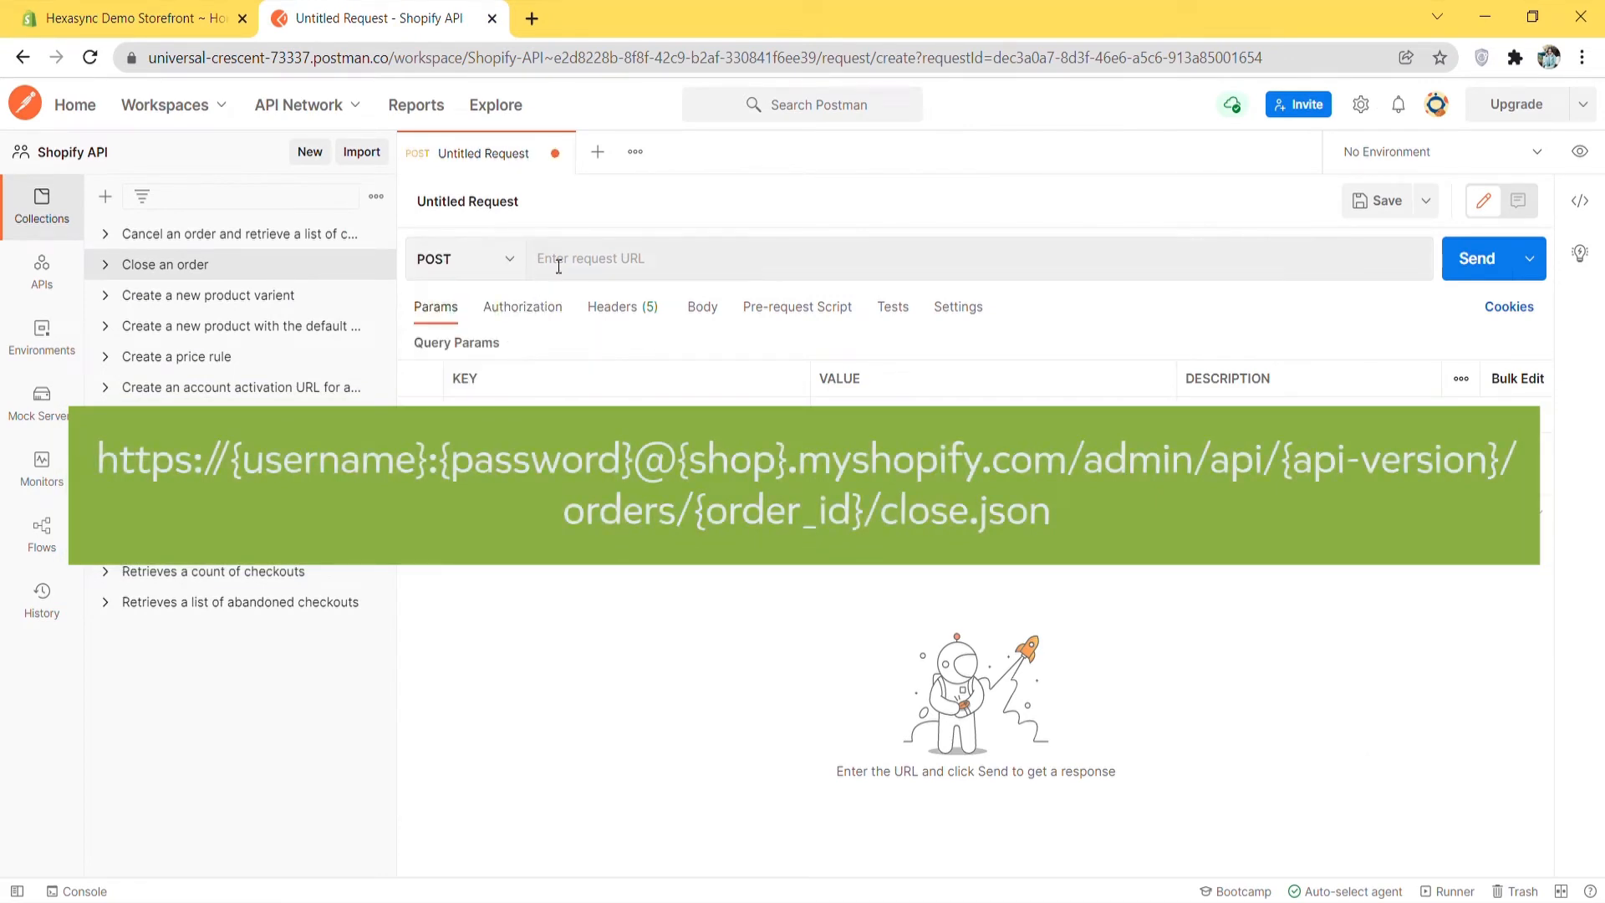
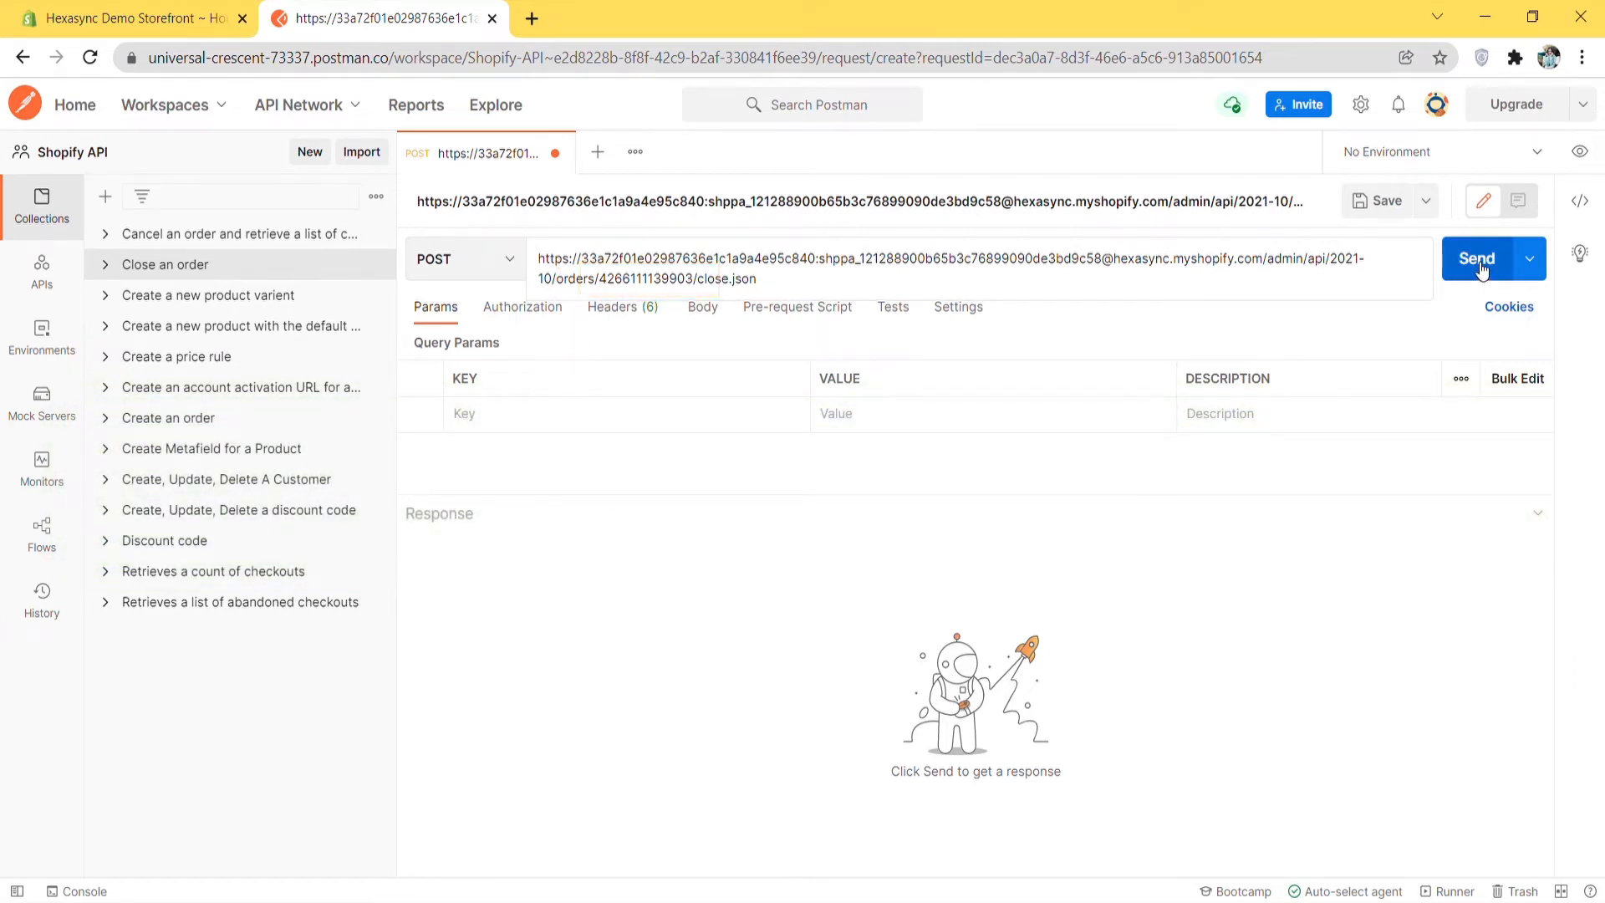
# Send the close request and review the 200 OK response with the order's JSON
pyautogui.click(1476, 258)
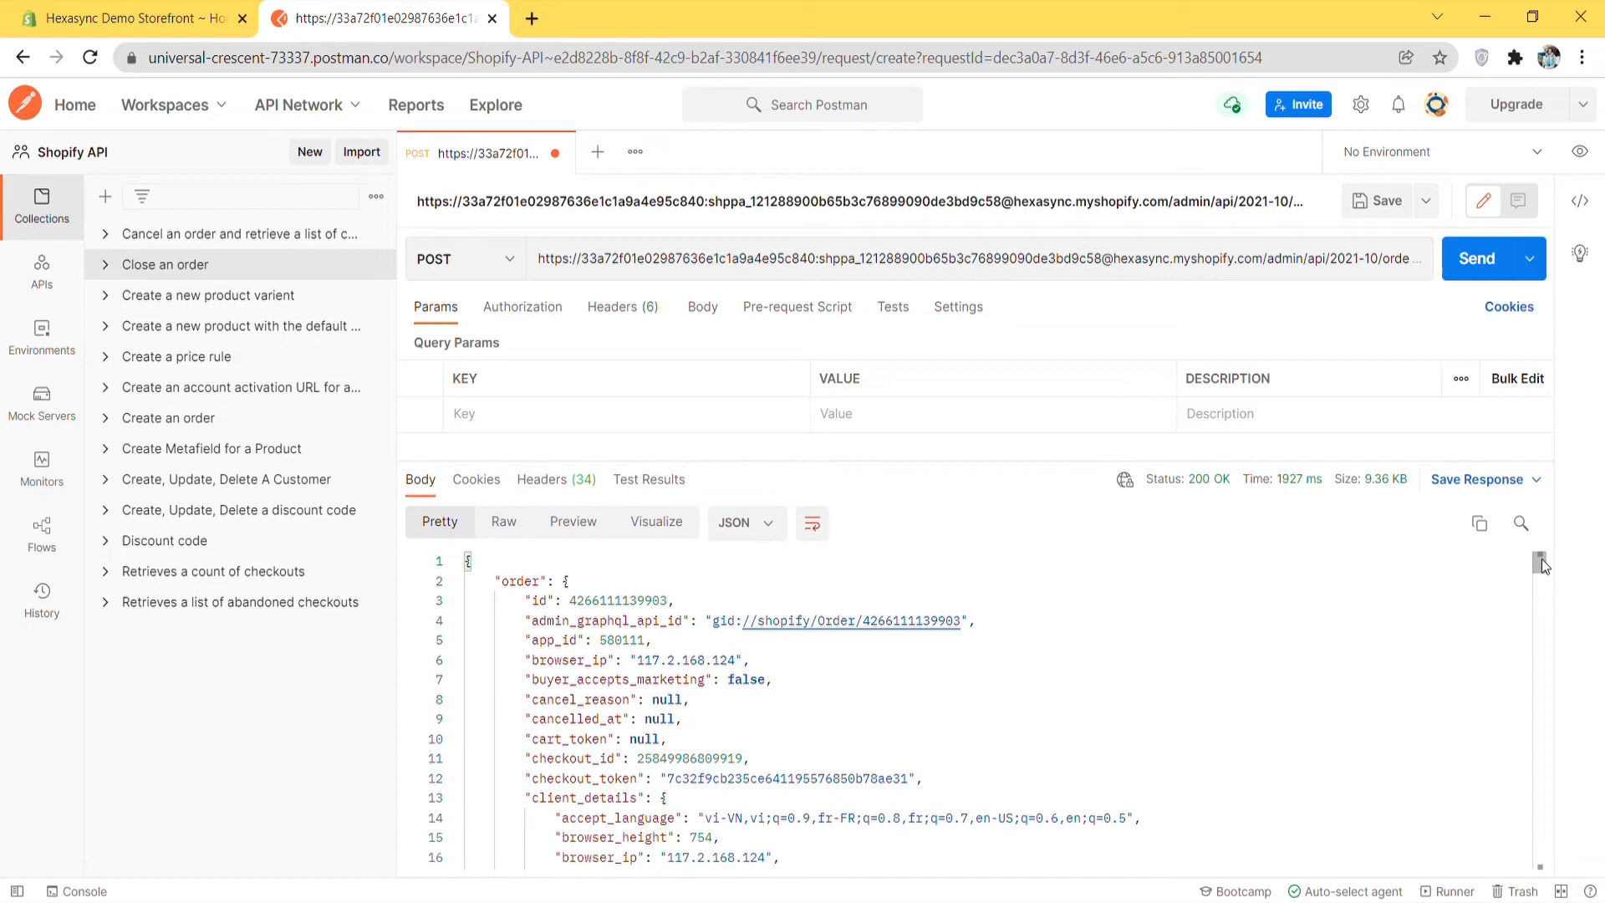
pyautogui.scroll(-3)
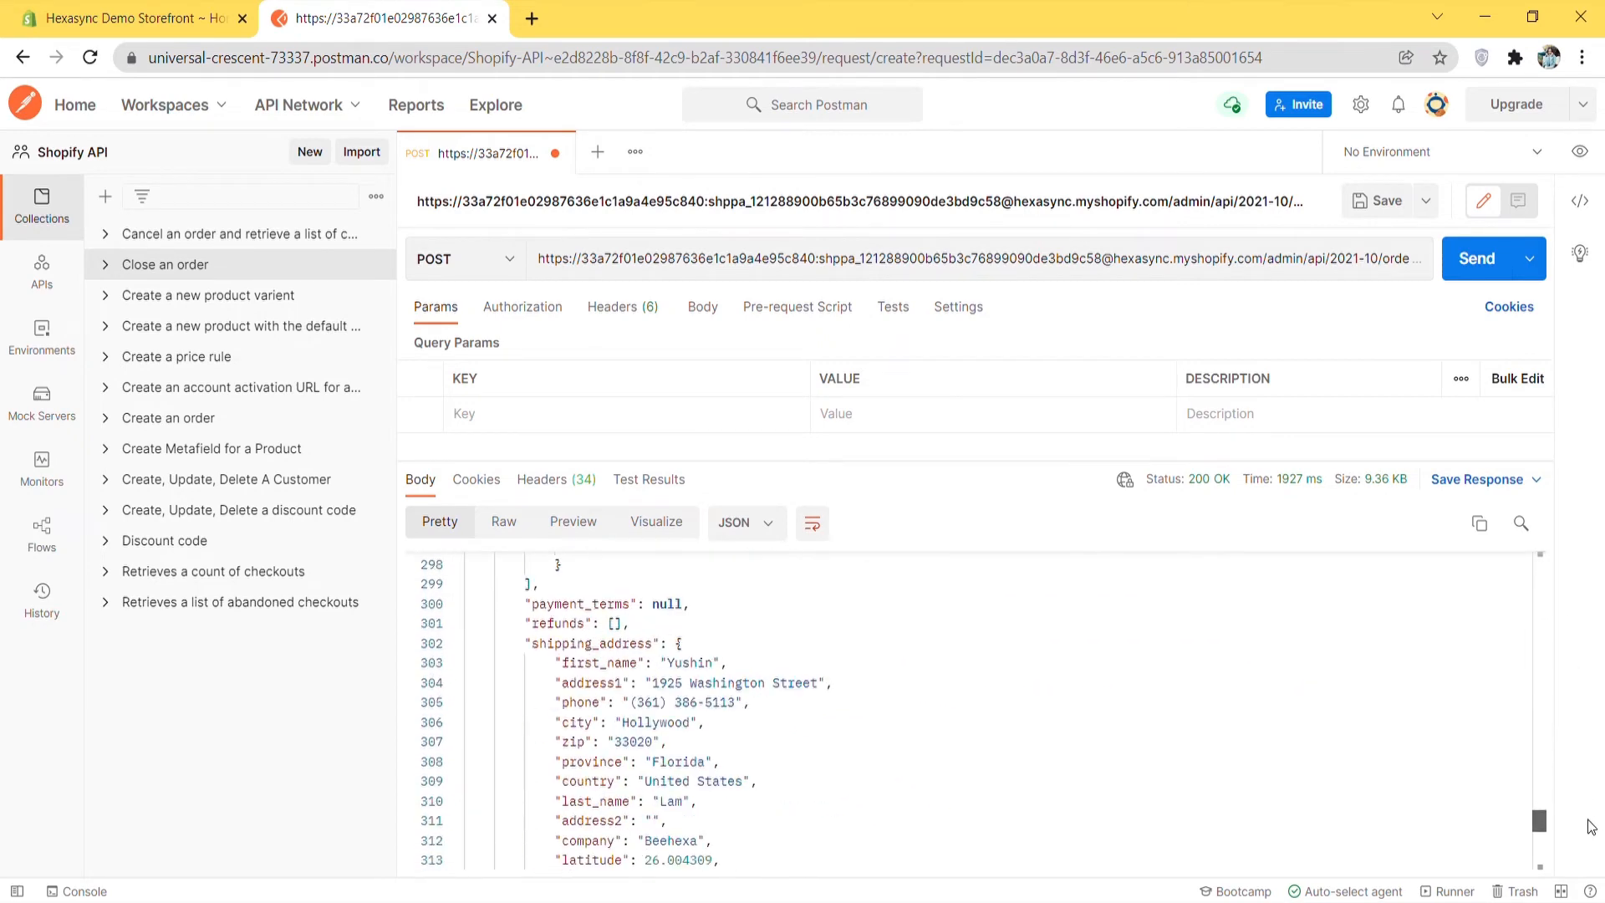
pyautogui.scroll(-3)
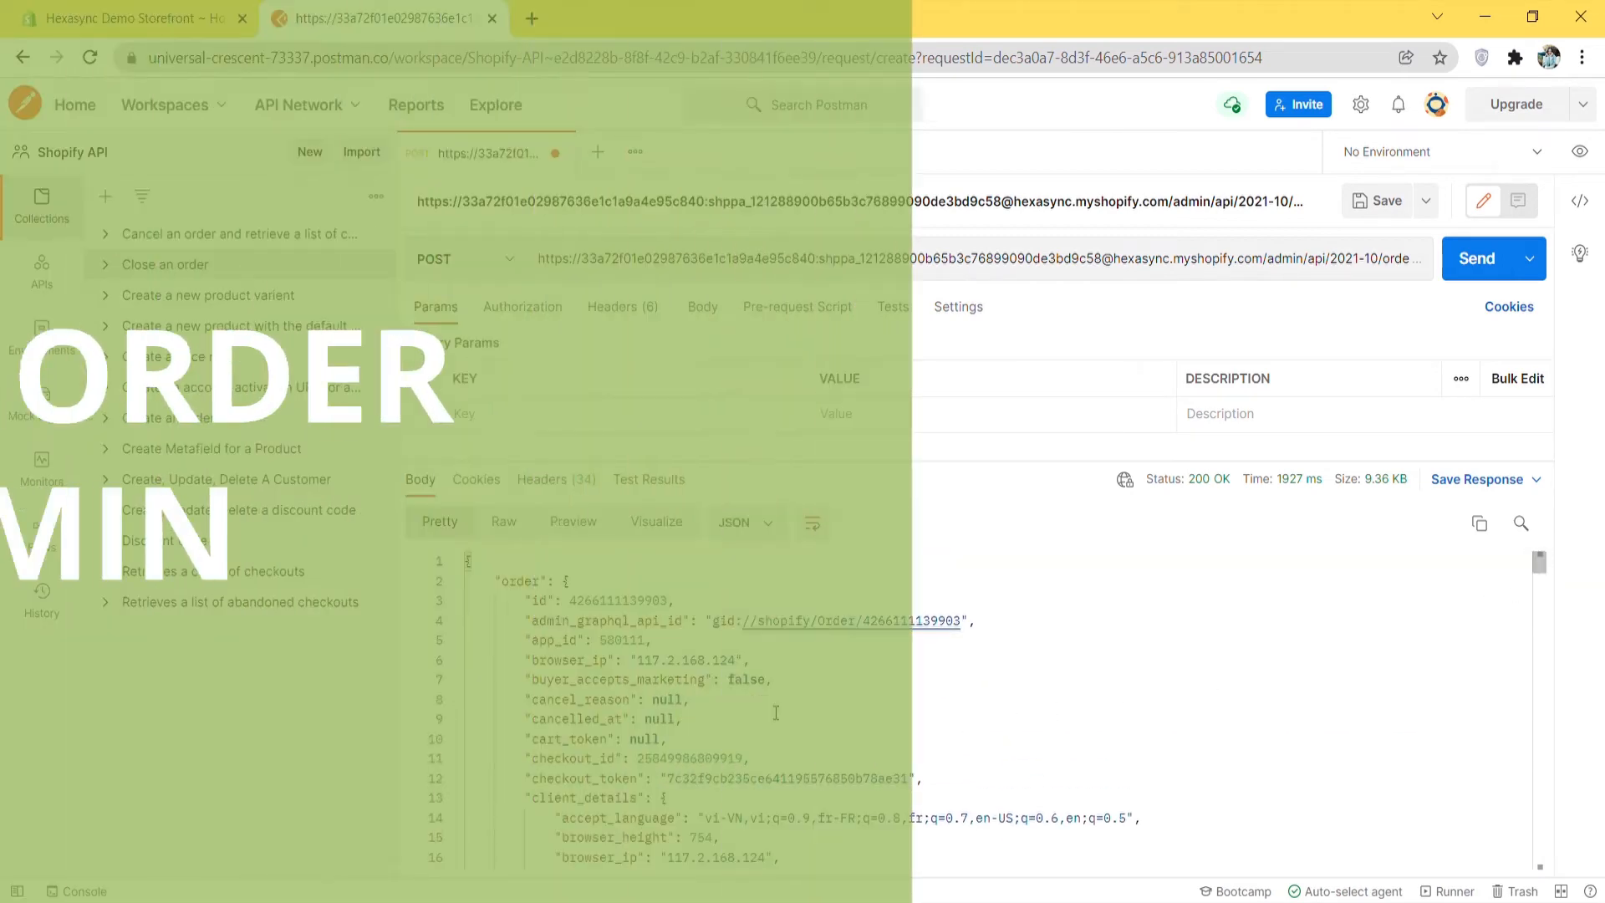
# Back in Shopify admin, filter Orders to the Closed list showing #1176 at the top
pyautogui.click(134, 19)
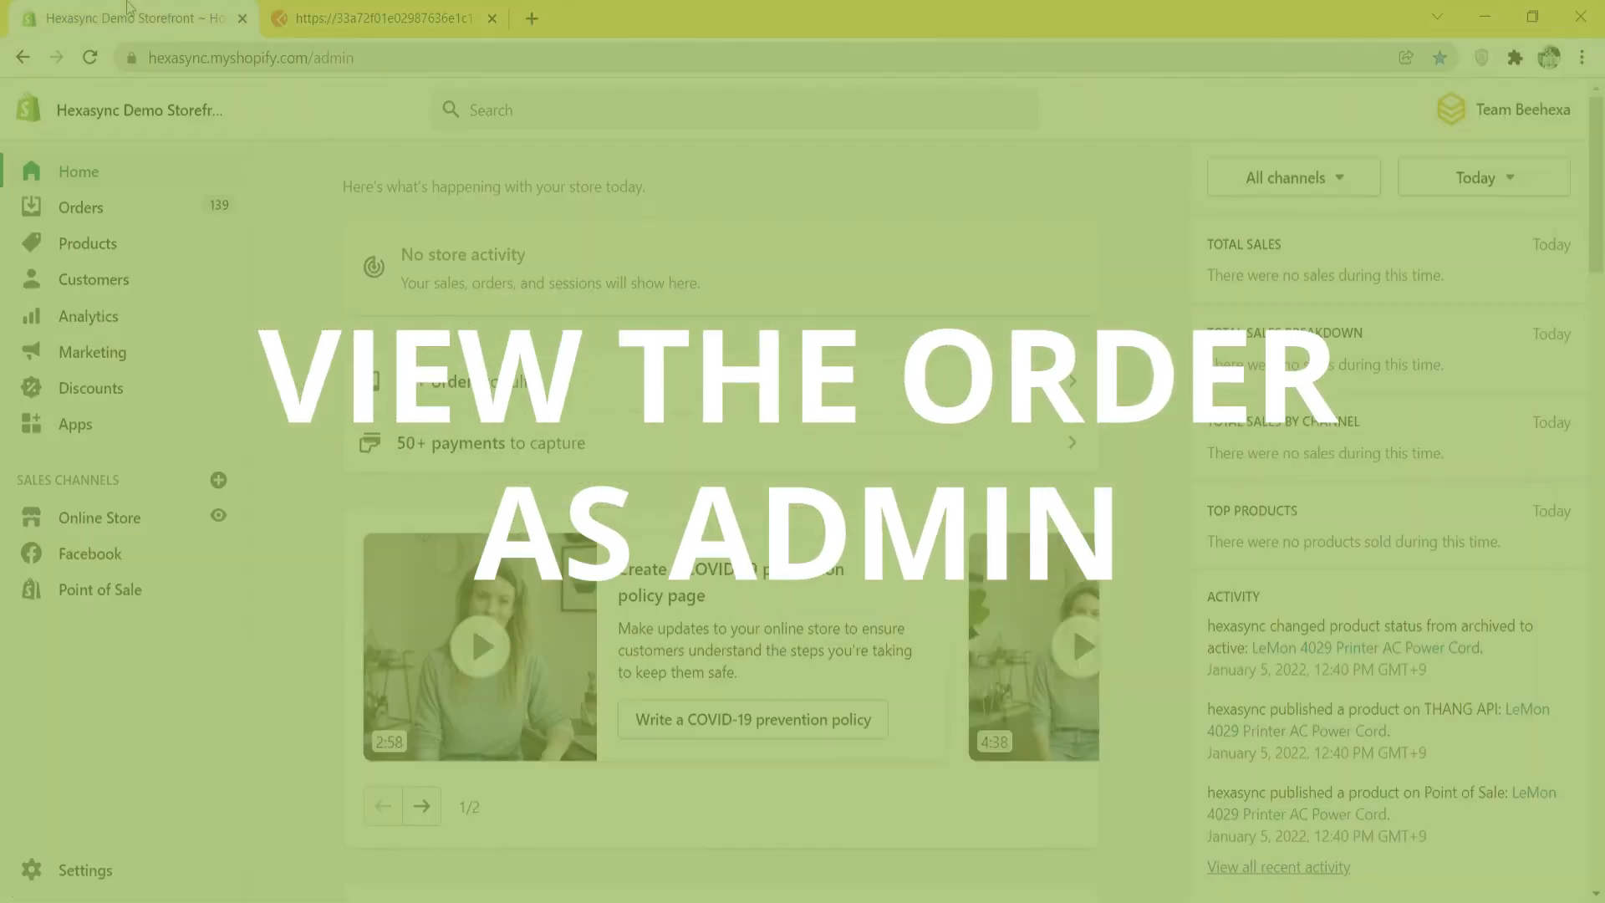
pyautogui.click(80, 207)
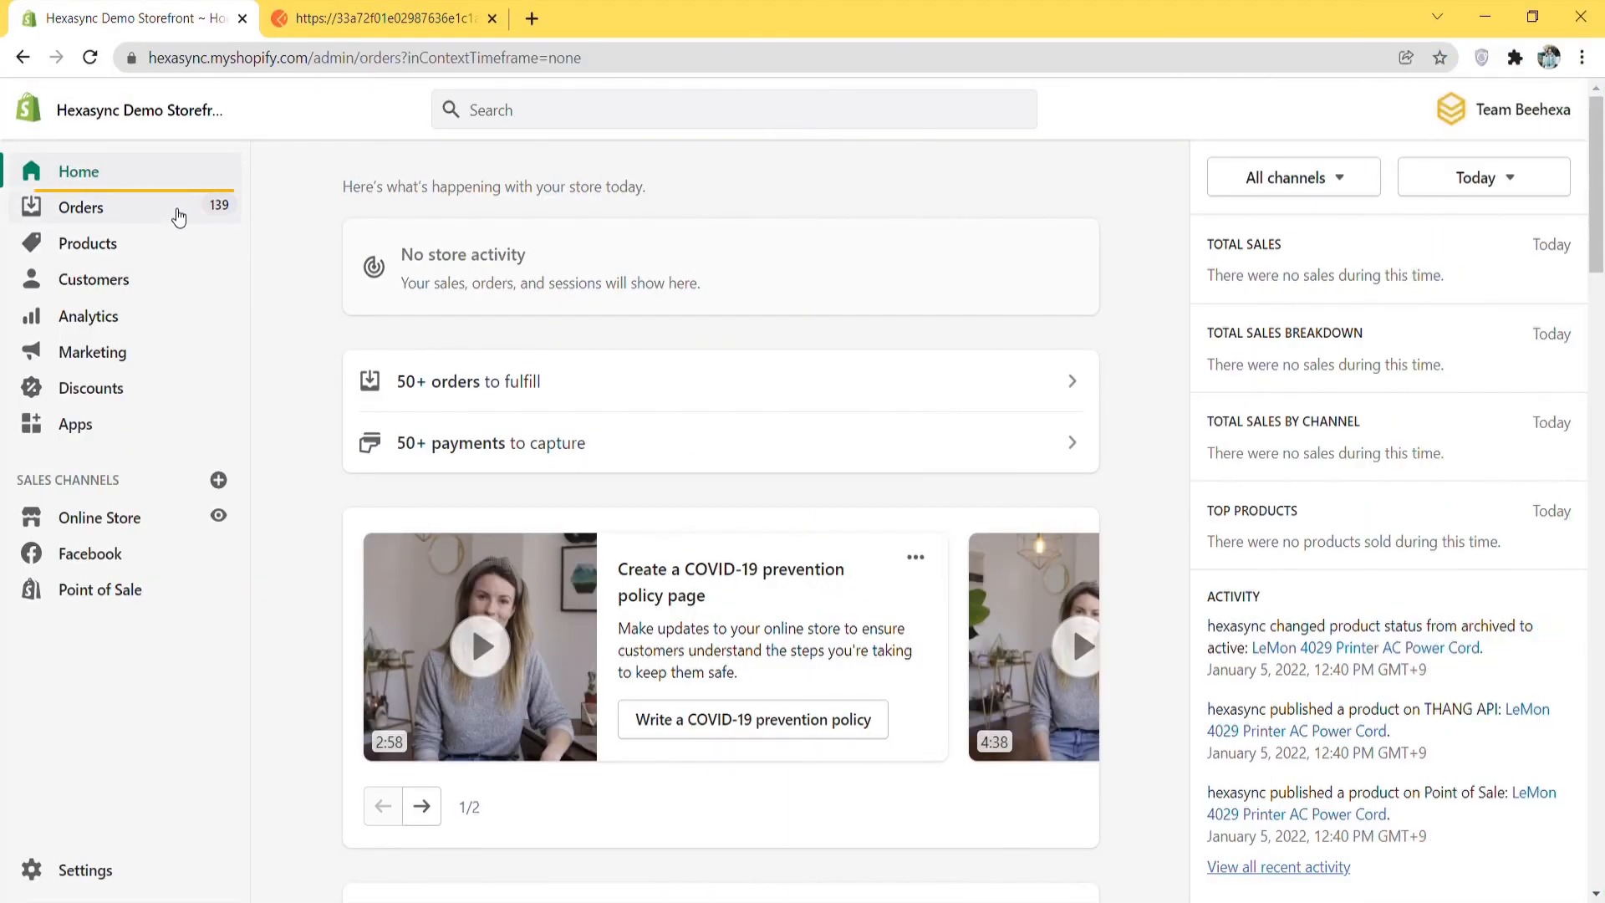
pyautogui.click(80, 207)
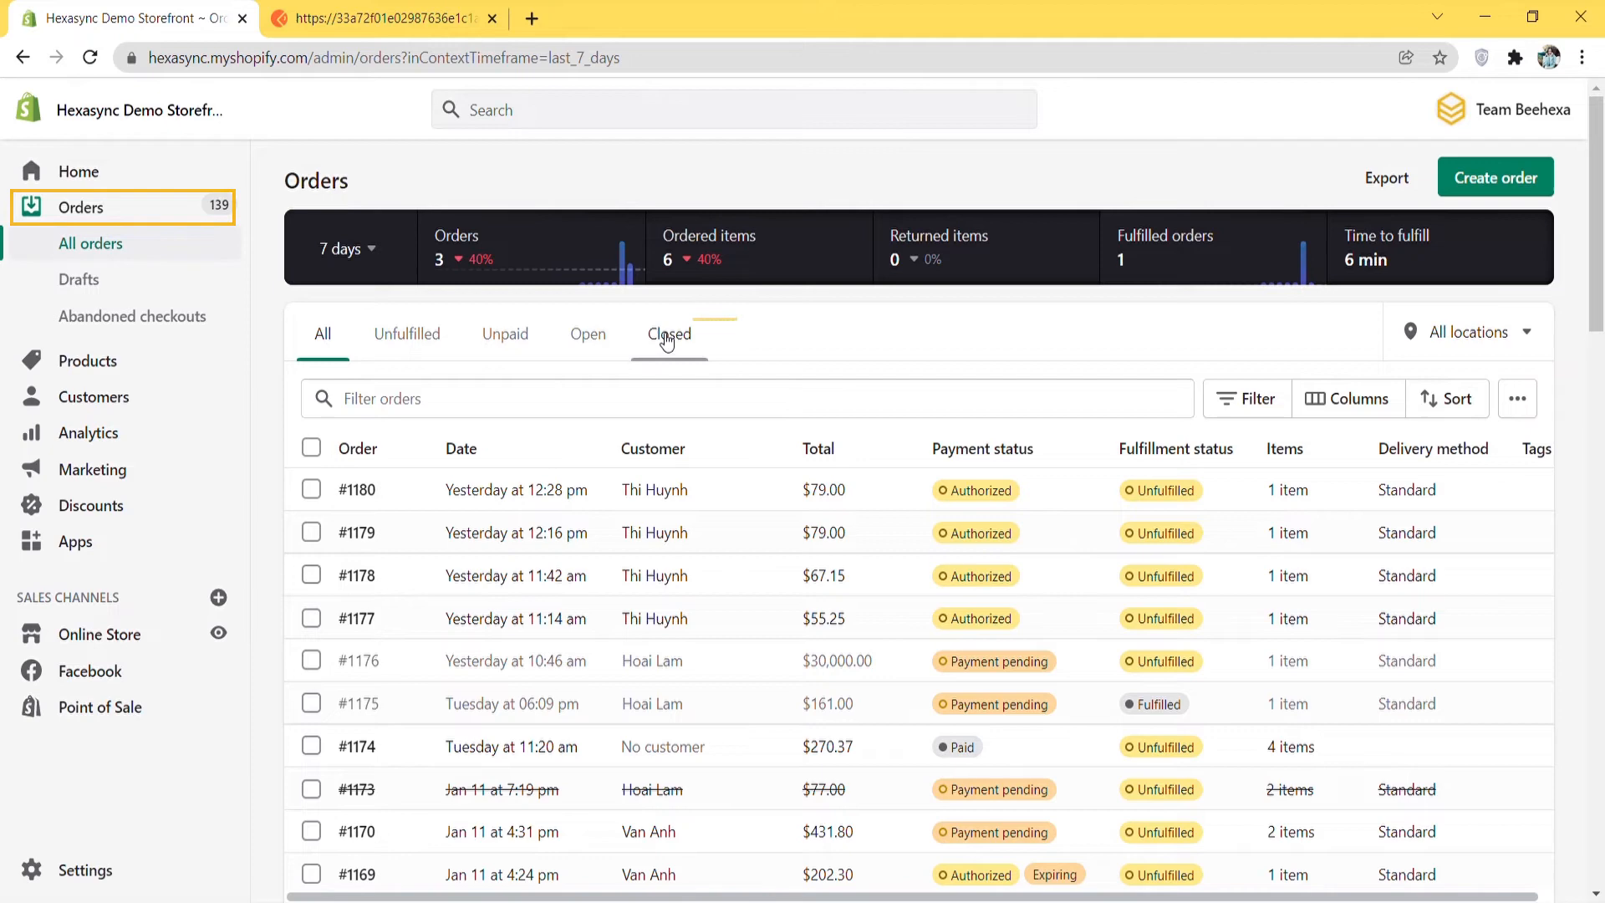
pyautogui.click(668, 335)
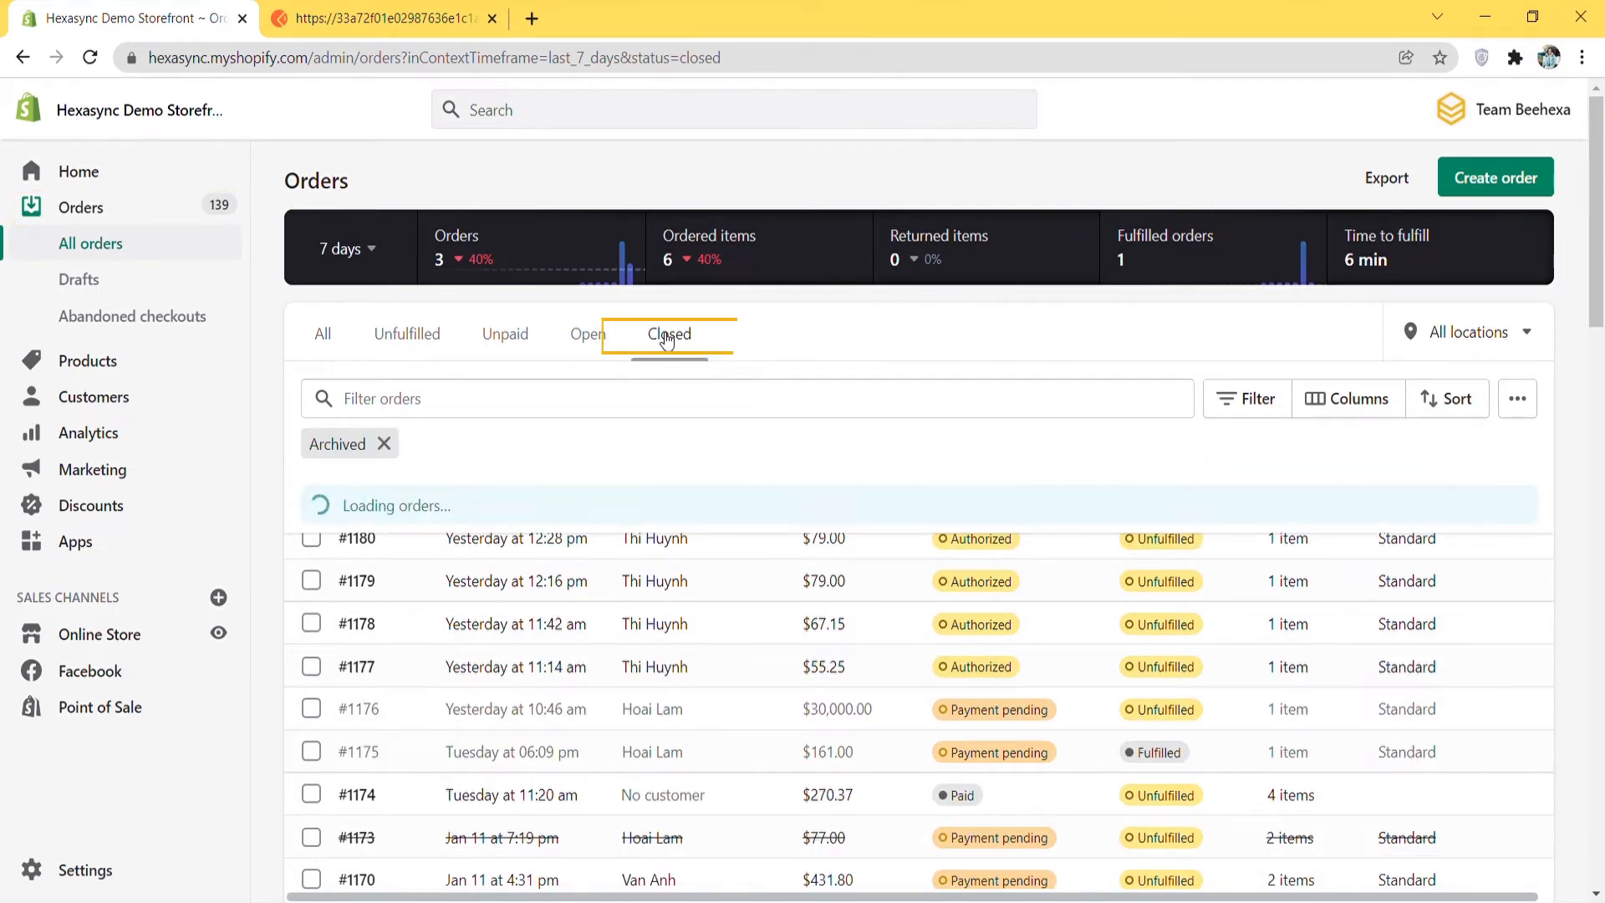
pyautogui.click(667, 334)
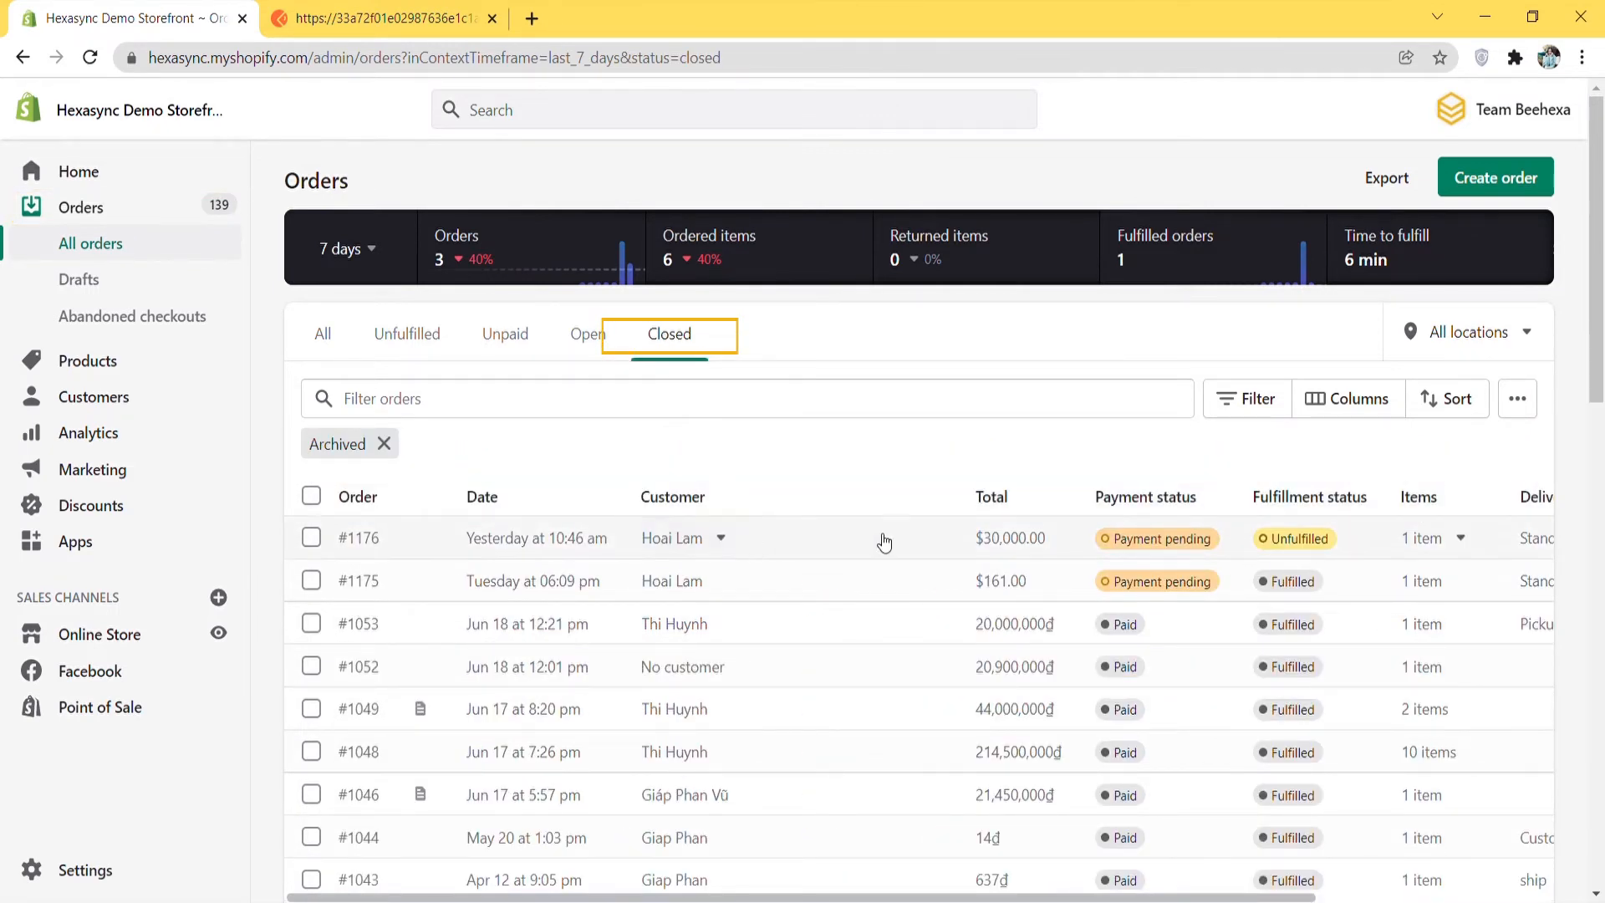
pyautogui.click(313, 536)
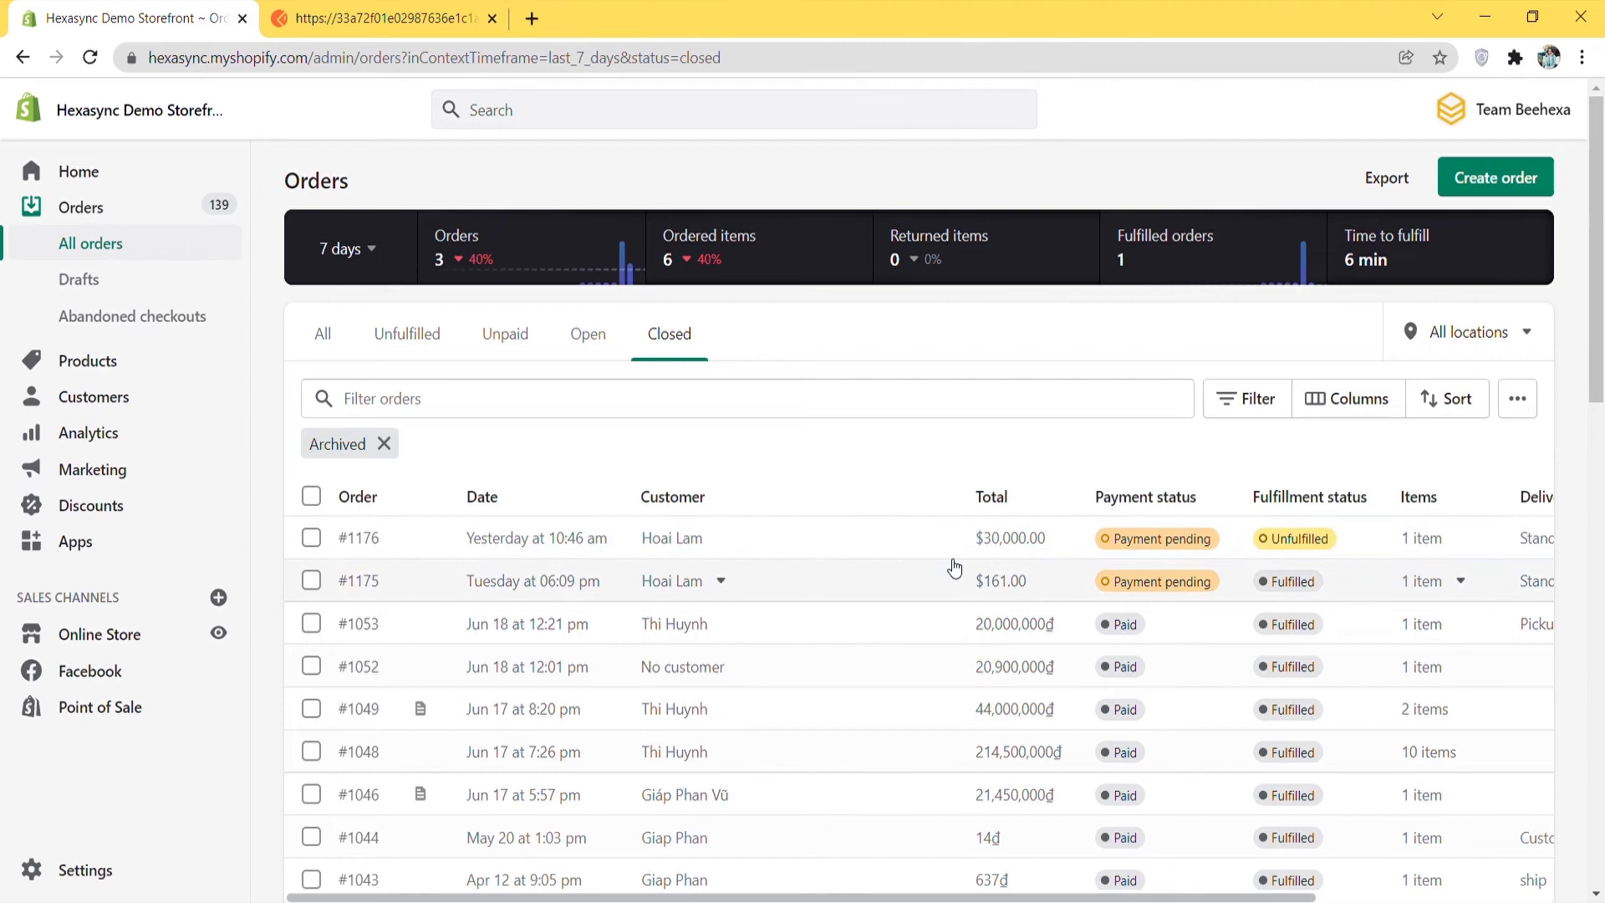
# View order #1176, marked Archived, with its timeline noting the Shopify API archived it
pyautogui.click(358, 537)
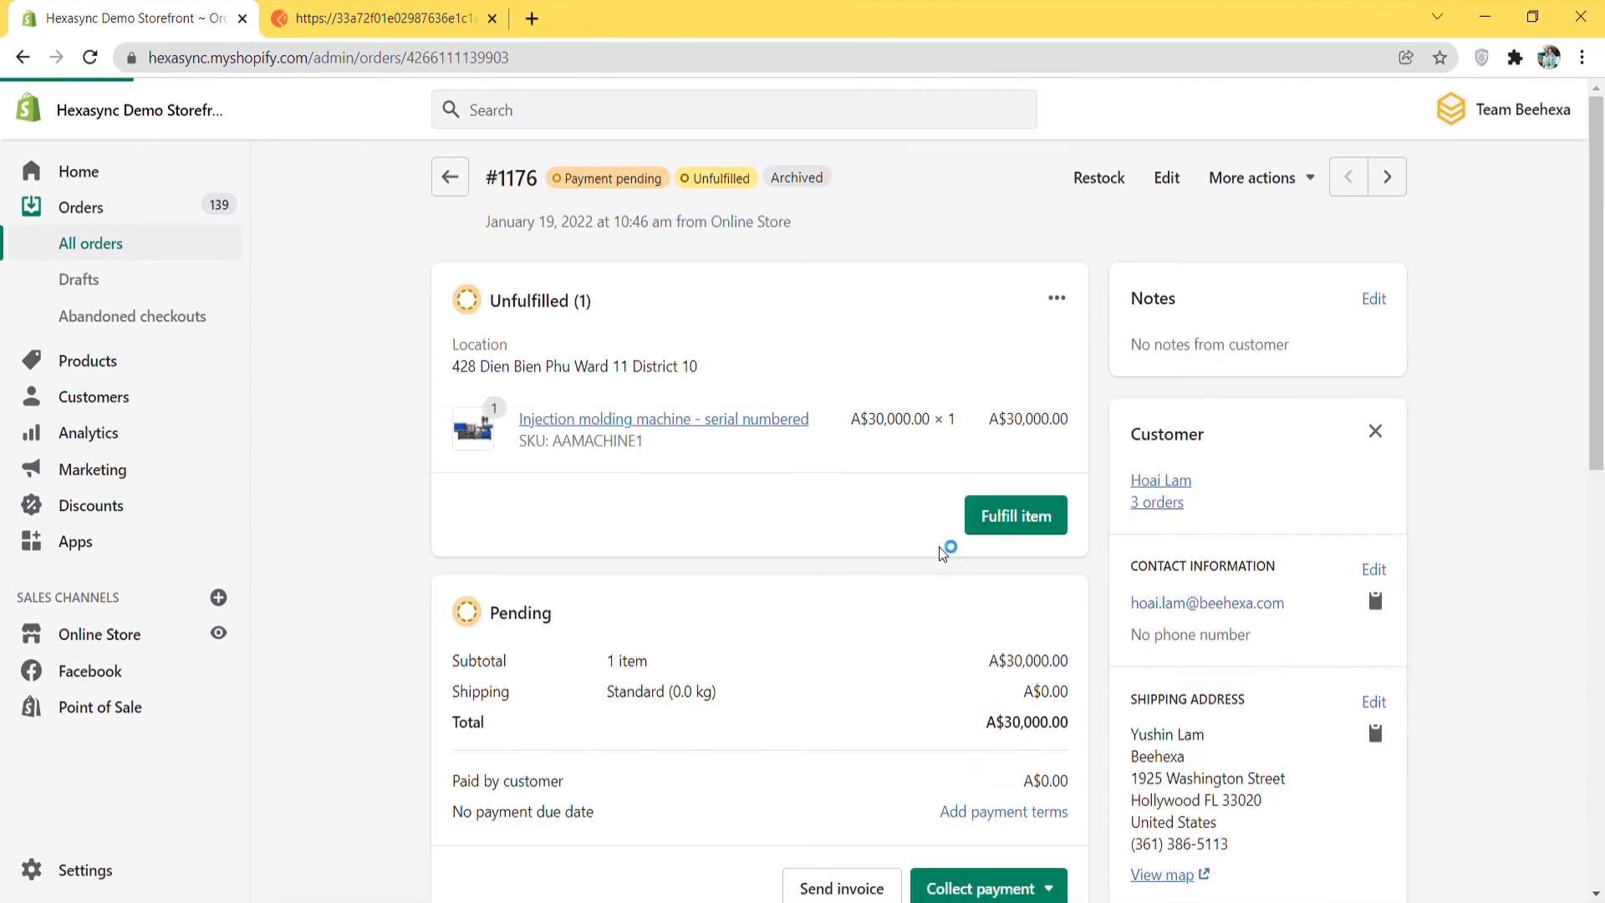
pyautogui.scroll(-3)
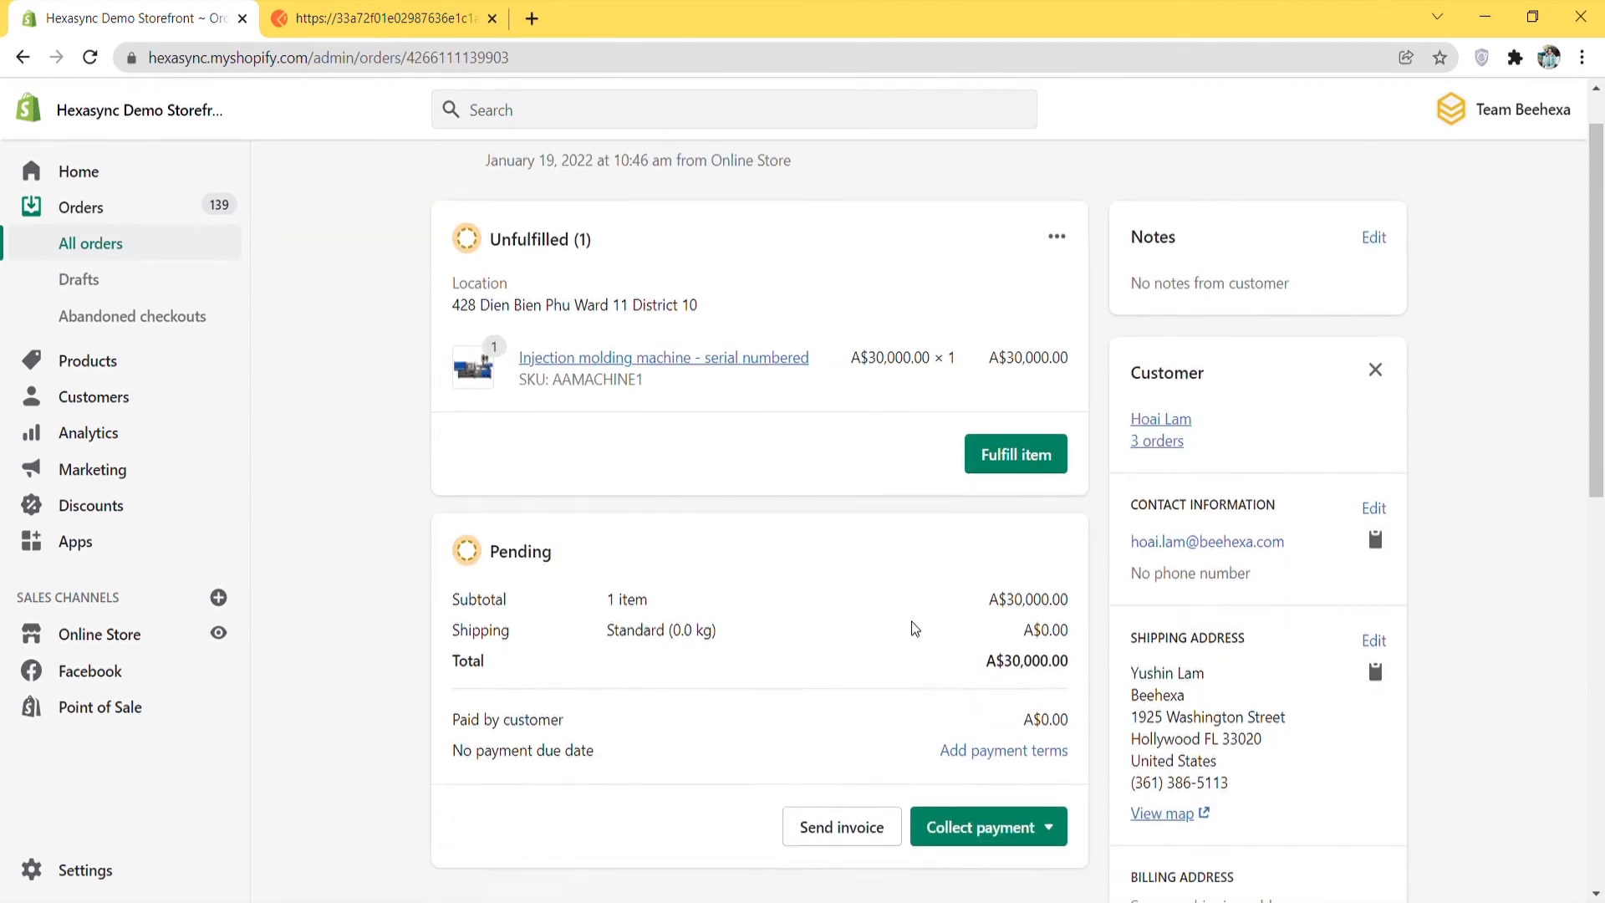
pyautogui.scroll(-3)
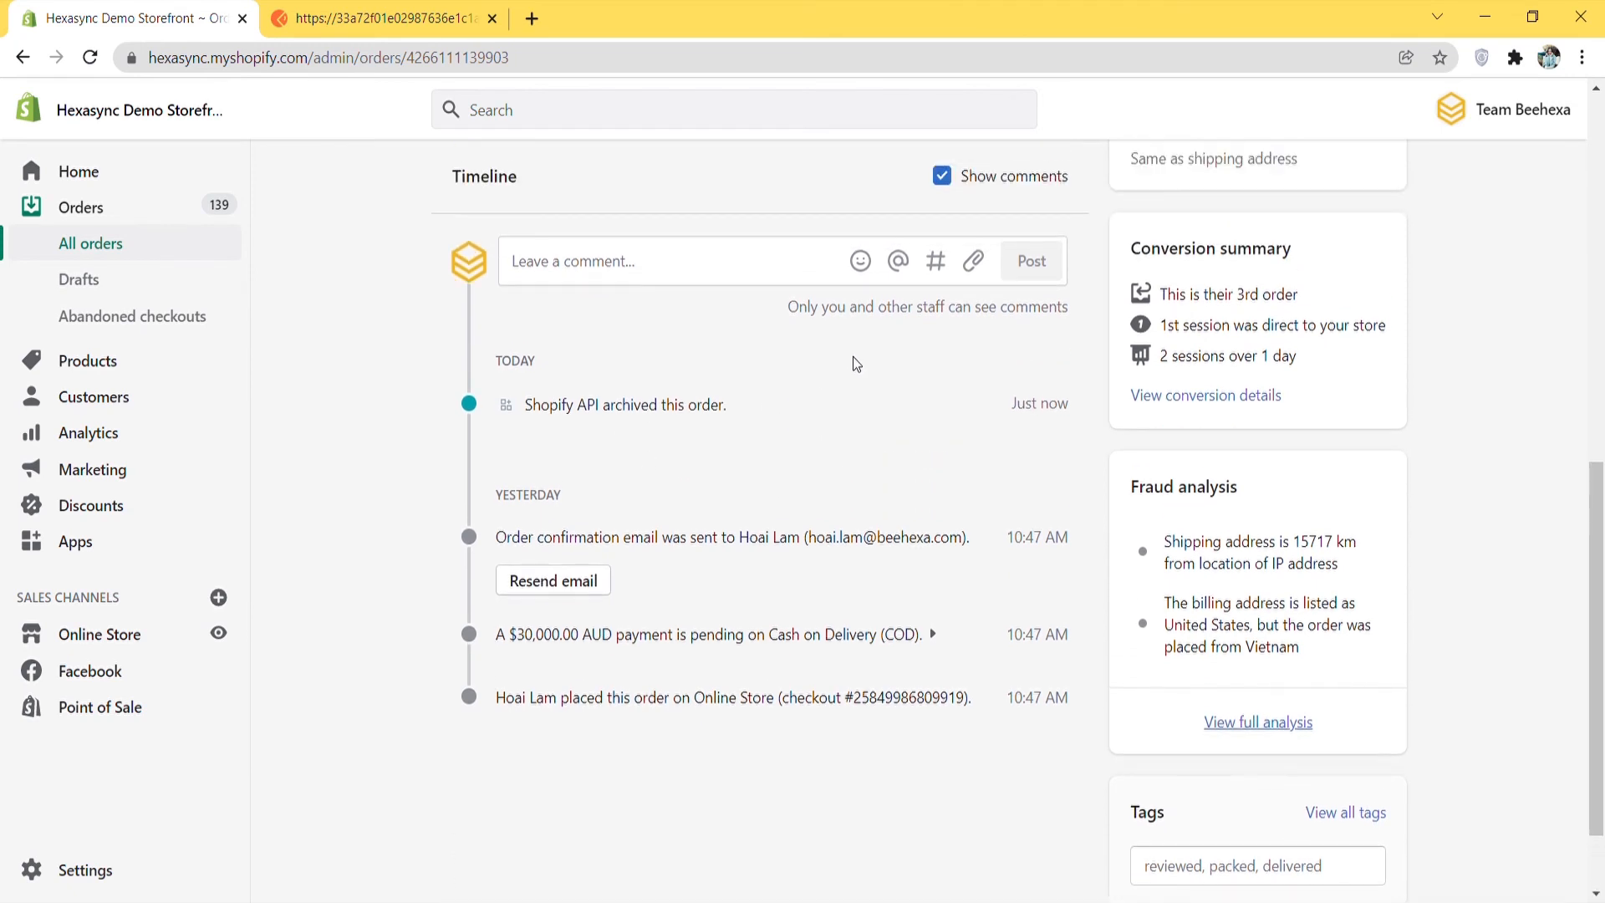
pyautogui.moveTo(717, 424)
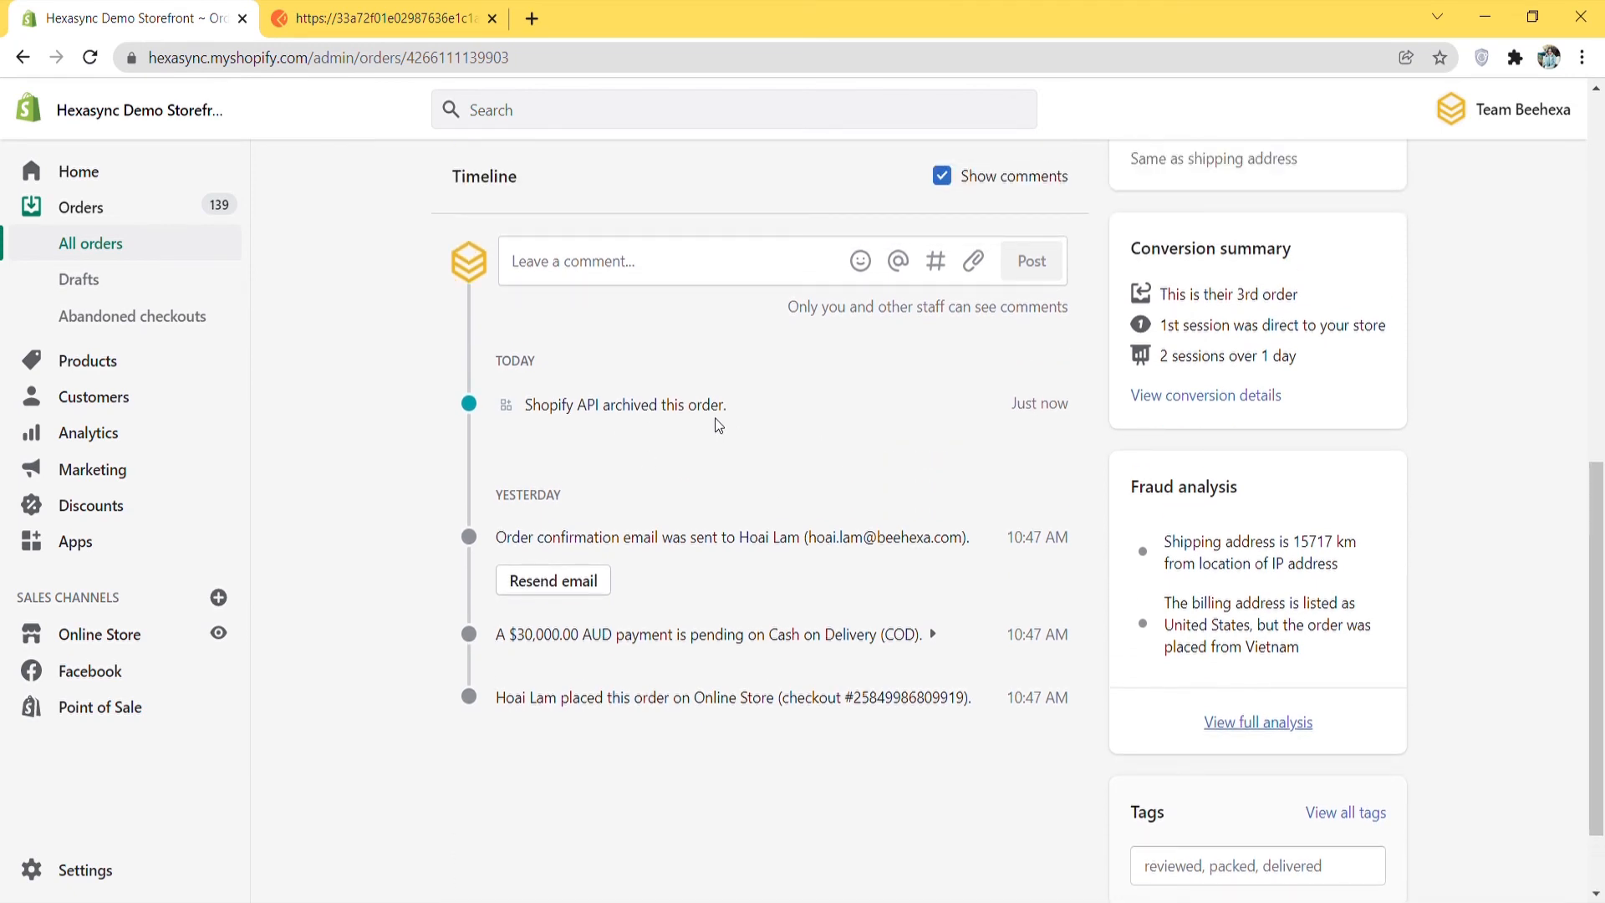